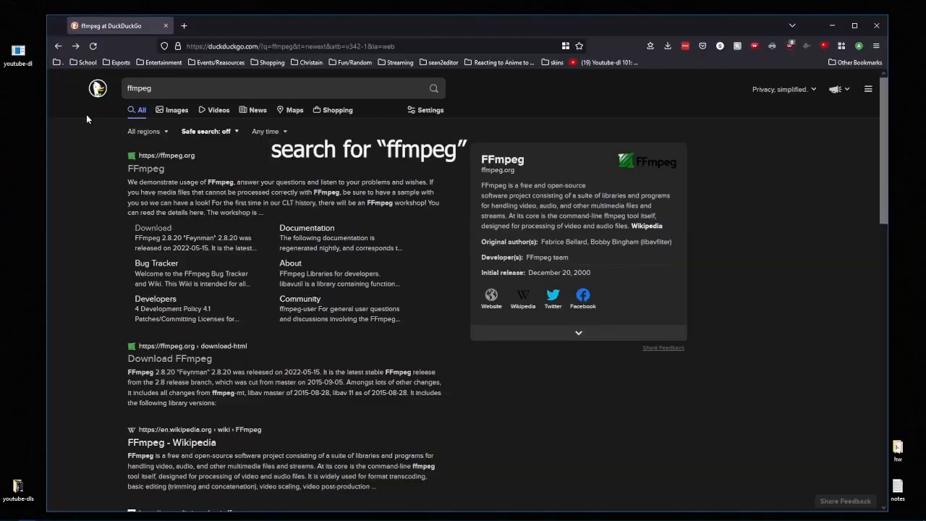
mouse_move(126, 52)
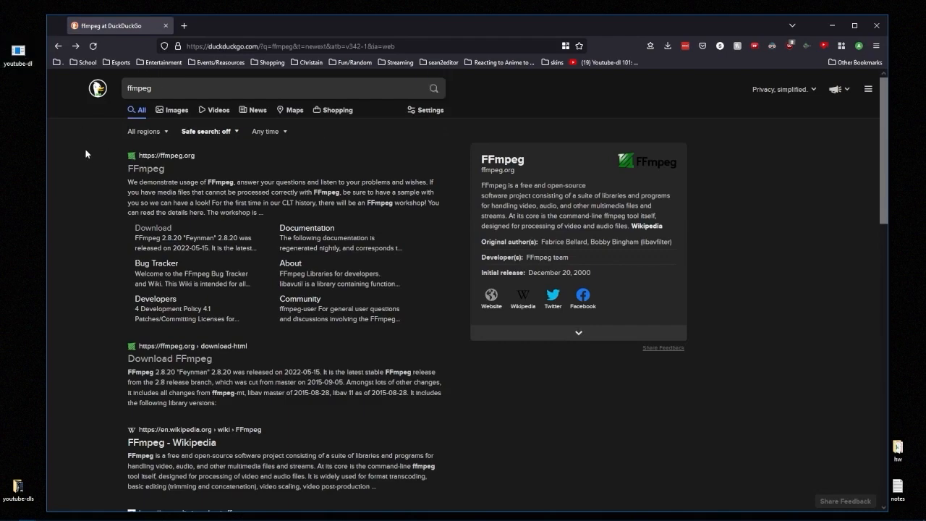
mouse_move(146, 169)
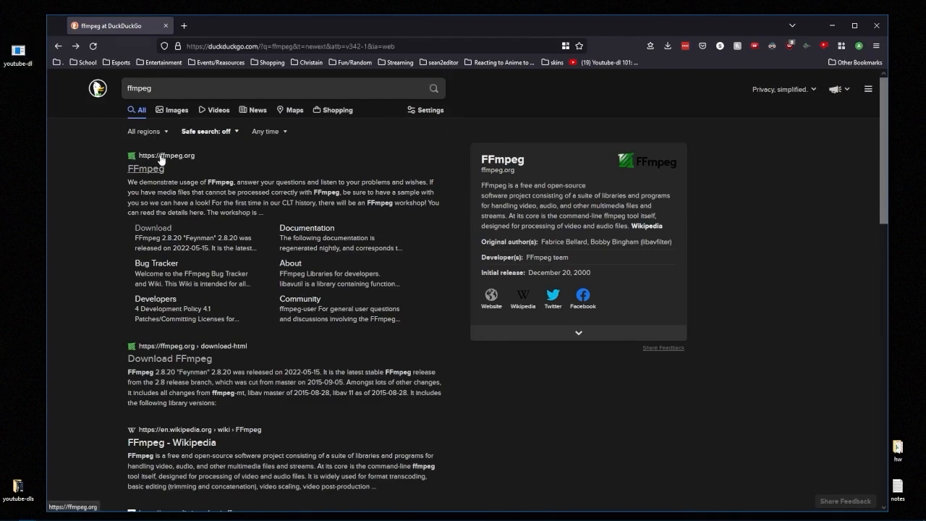
Open the ffmpeg.org search result to reach the download page with Windows builds.
left_click(169, 358)
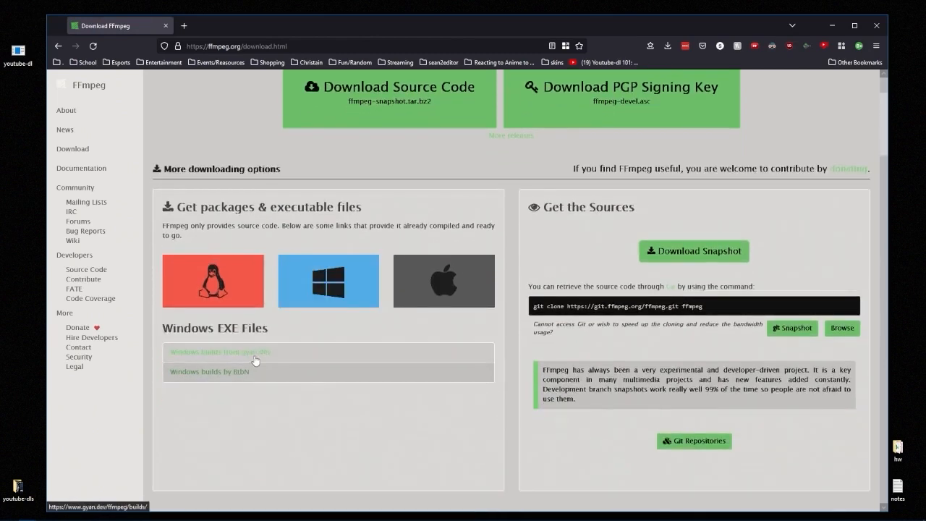
Open the gyan.dev Windows builds and scroll to ffmpeg-release-essentials.zip.
left_click(219, 353)
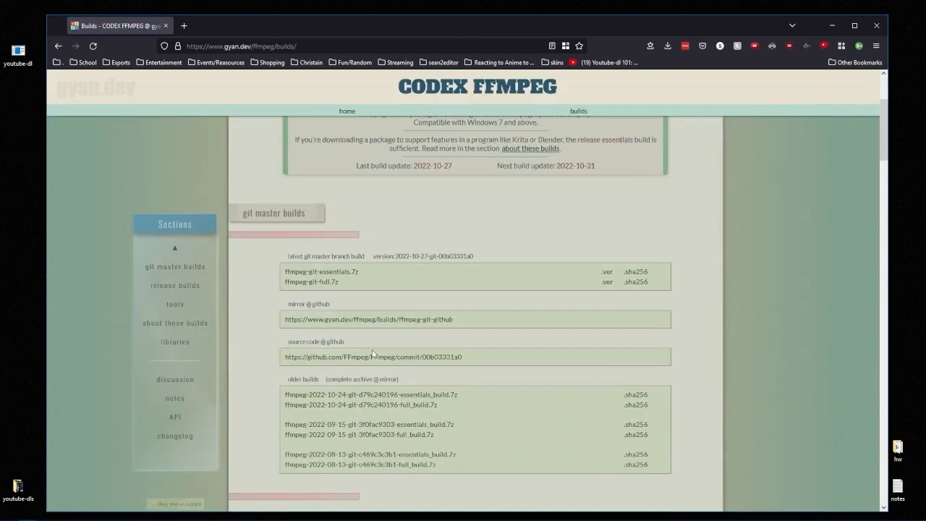
scroll("down", 3)
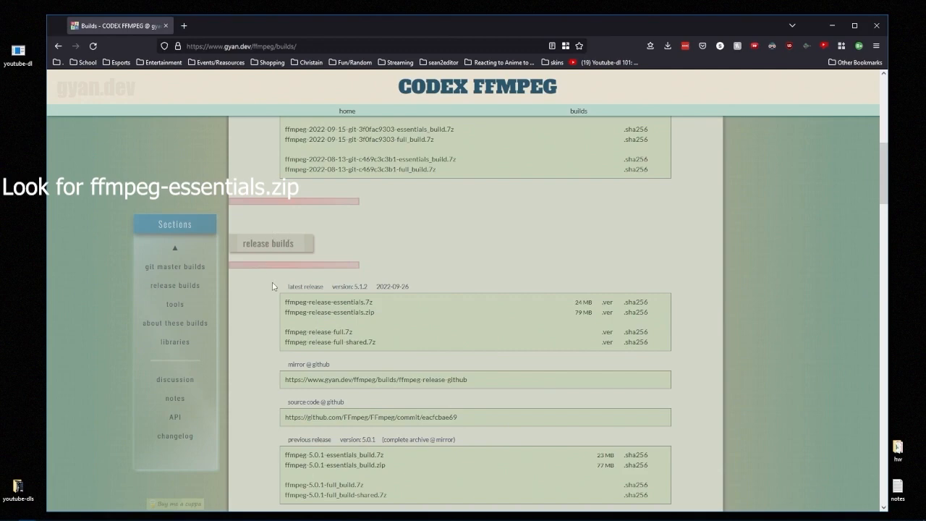
scroll("up", 3)
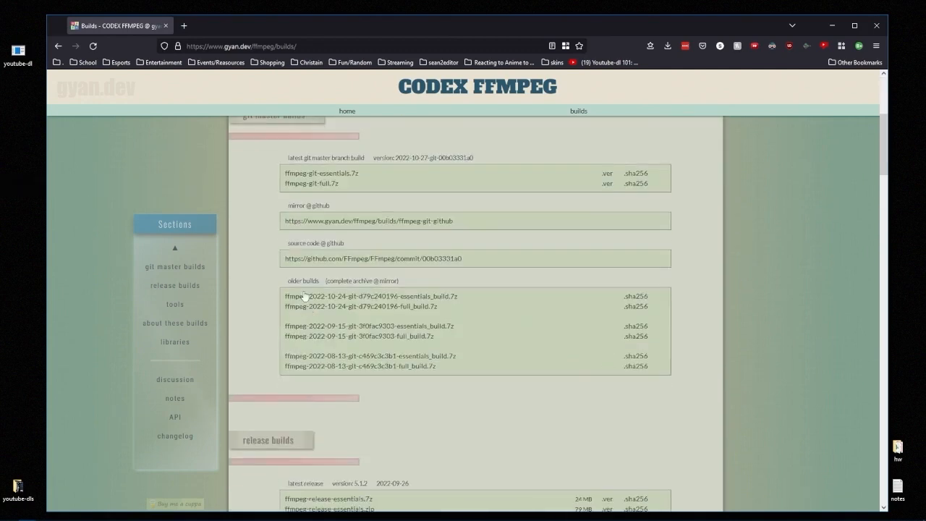
scroll("down", 3)
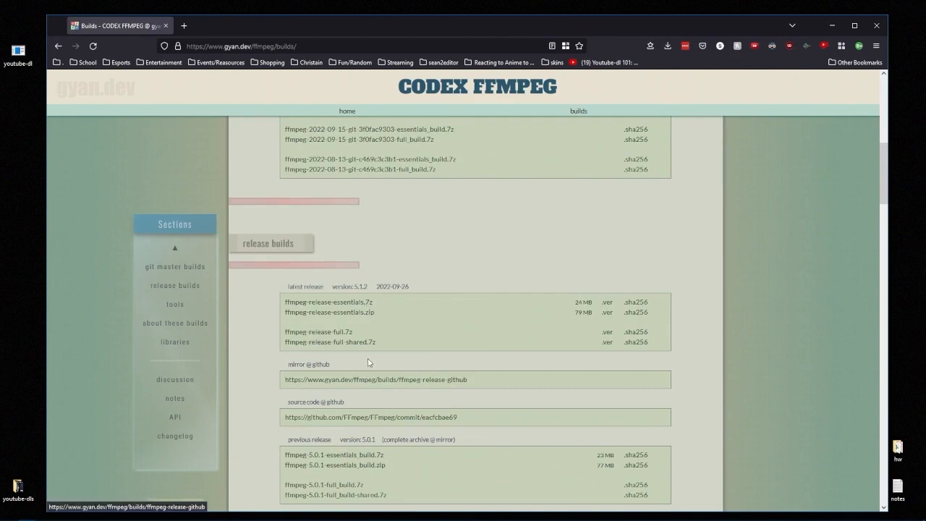
mouse_move(361, 315)
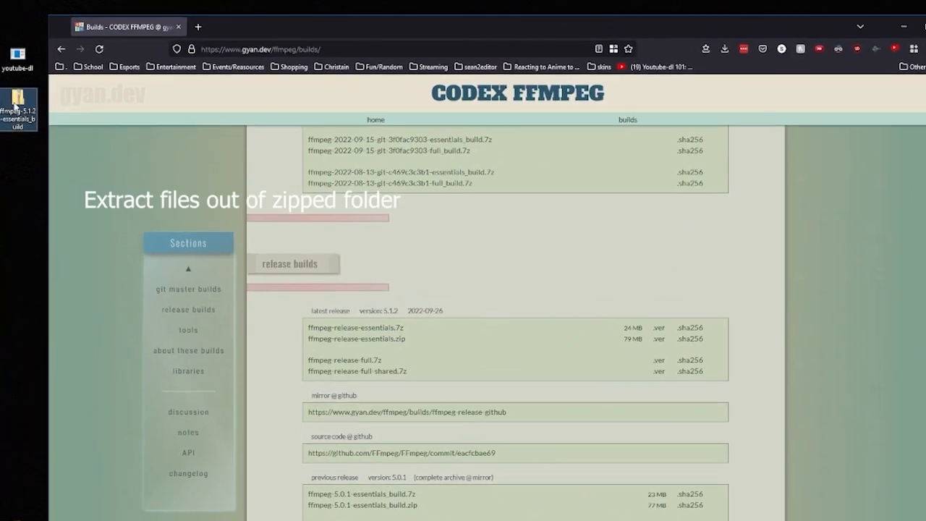
Extract the ffmpeg-5.1.2 essentials zip into its own Desktop folder with Extract All.
right_click(20, 110)
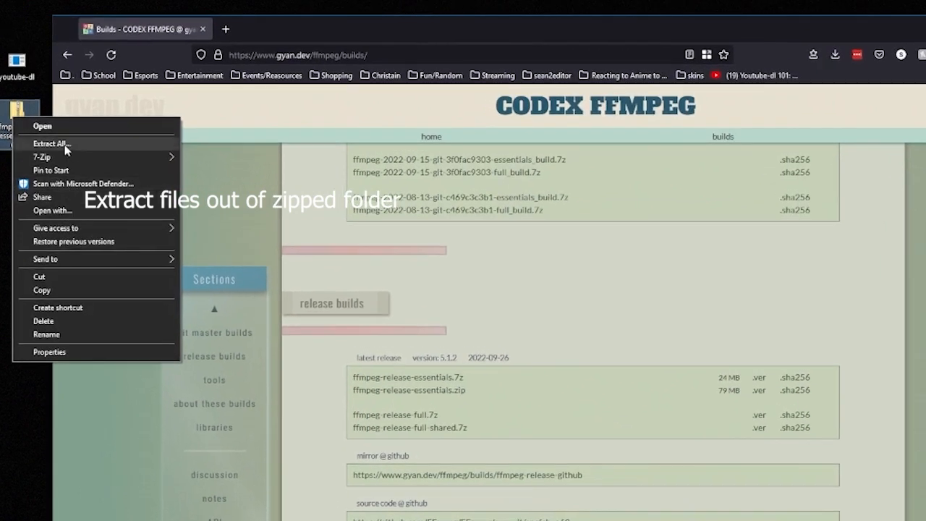
left_click(51, 143)
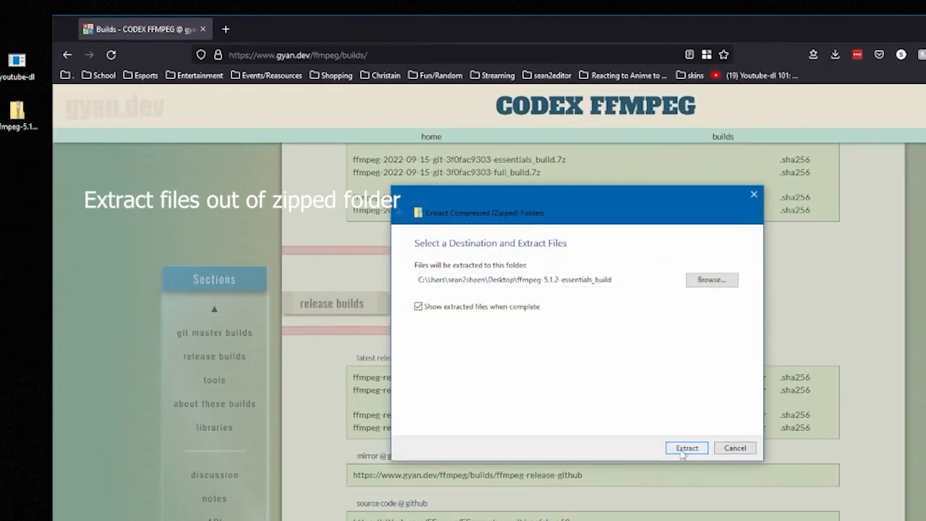
left_click(686, 447)
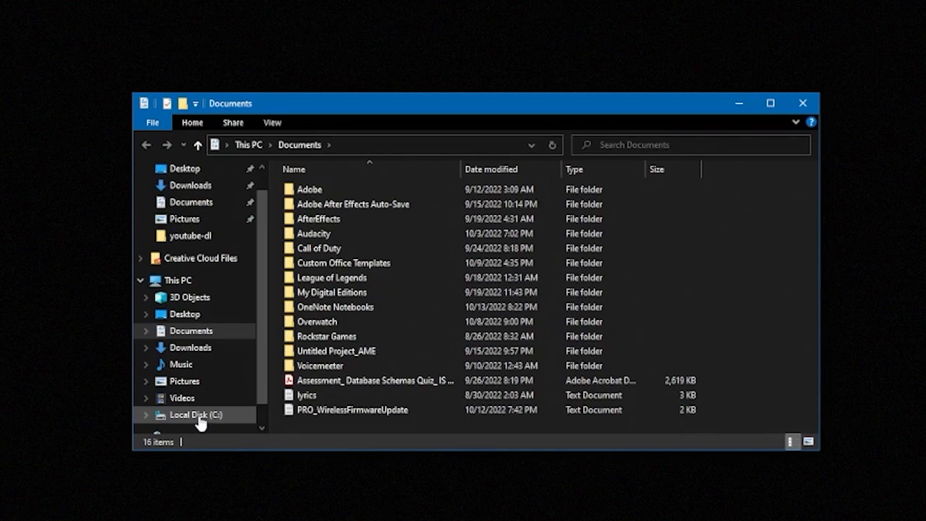
Create a youtube-dl folder in C:\Program Files and open it for the FFmpeg executables.
left_click(197, 415)
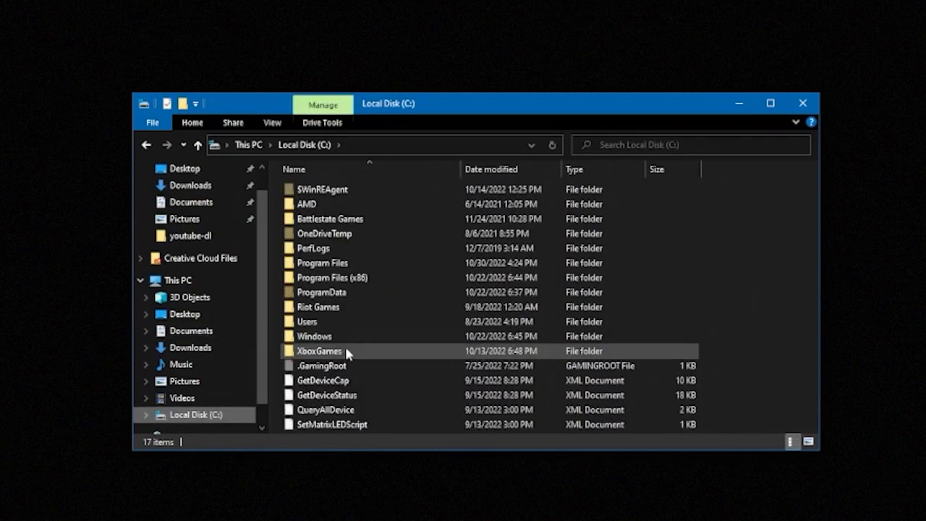
double_click(323, 263)
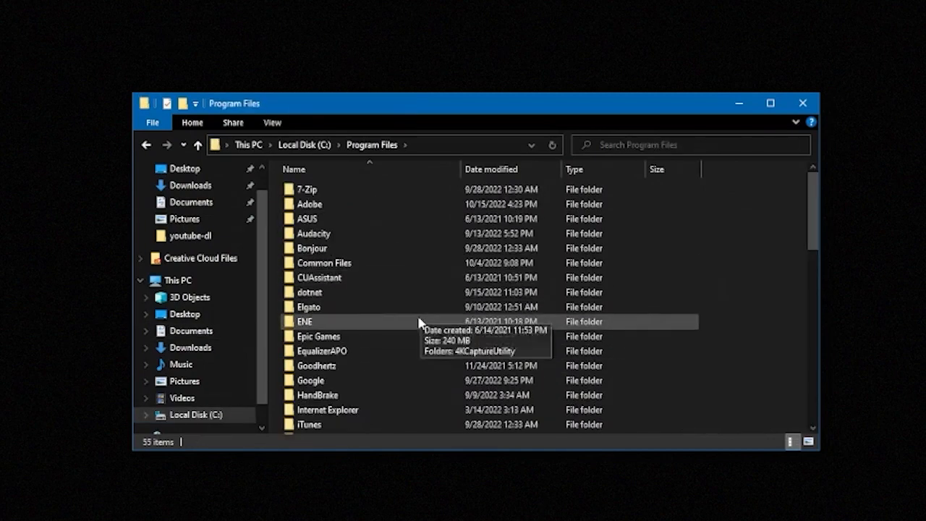
scroll("down", 3)
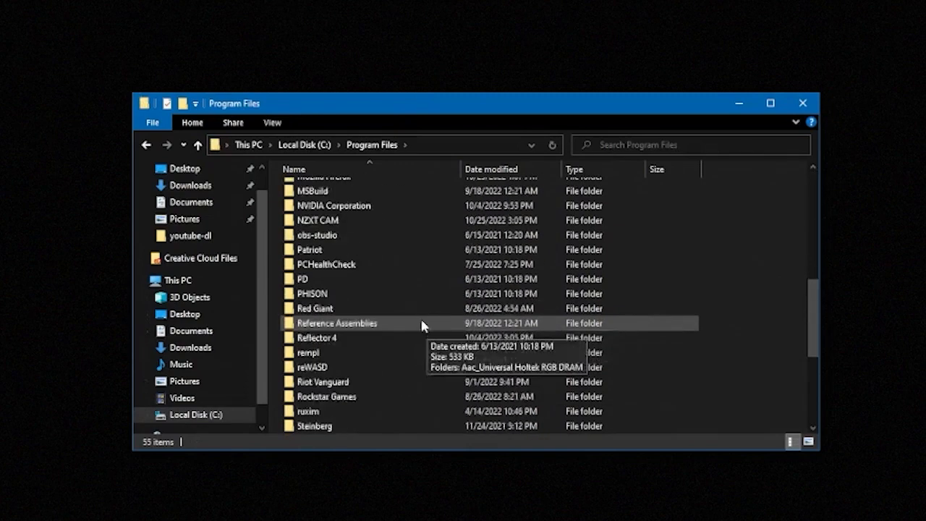
scroll("down", 3)
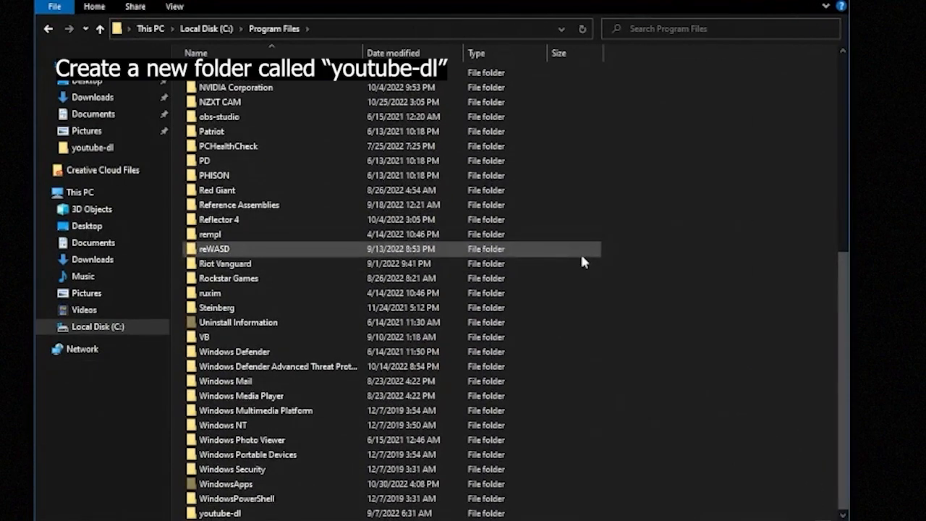
right_click(584, 262)
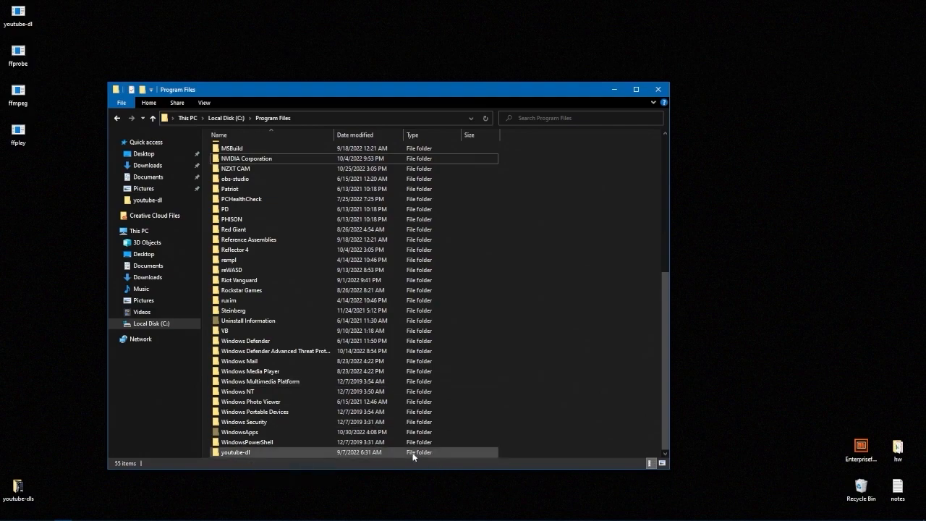
double_click(236, 451)
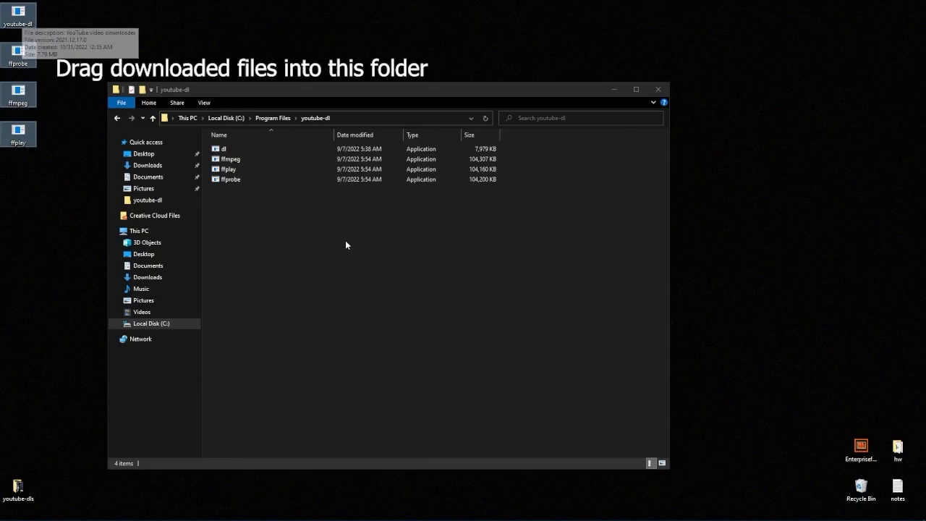
mouse_move(346, 245)
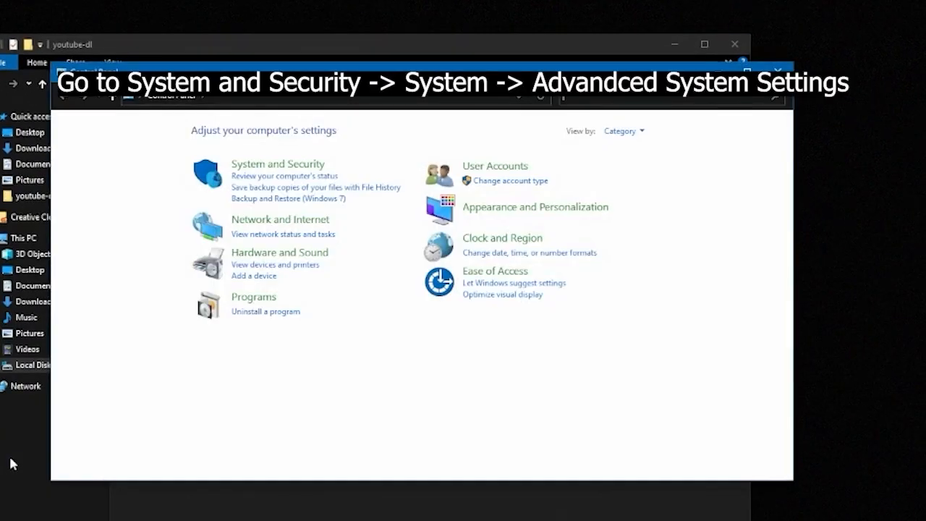
mouse_move(181, 189)
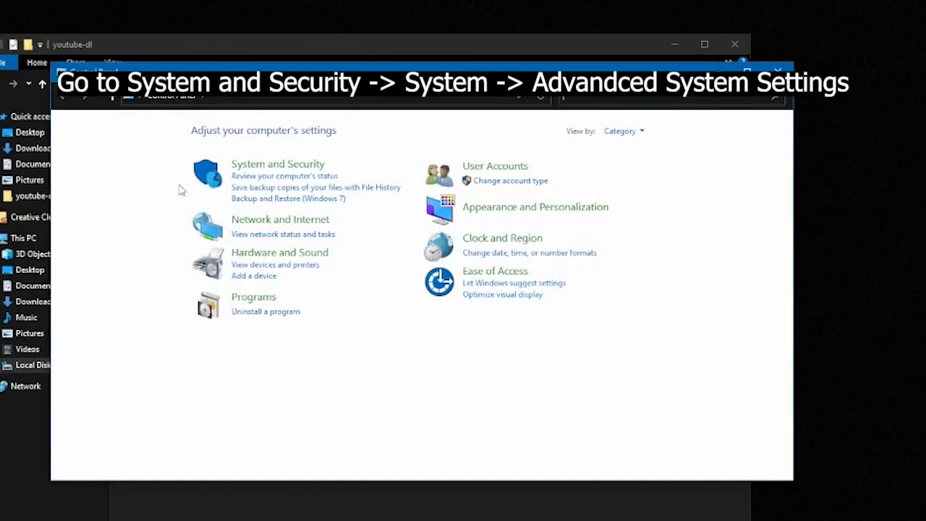
Navigate System and Security > System > Advanced system settings.
left_click(278, 163)
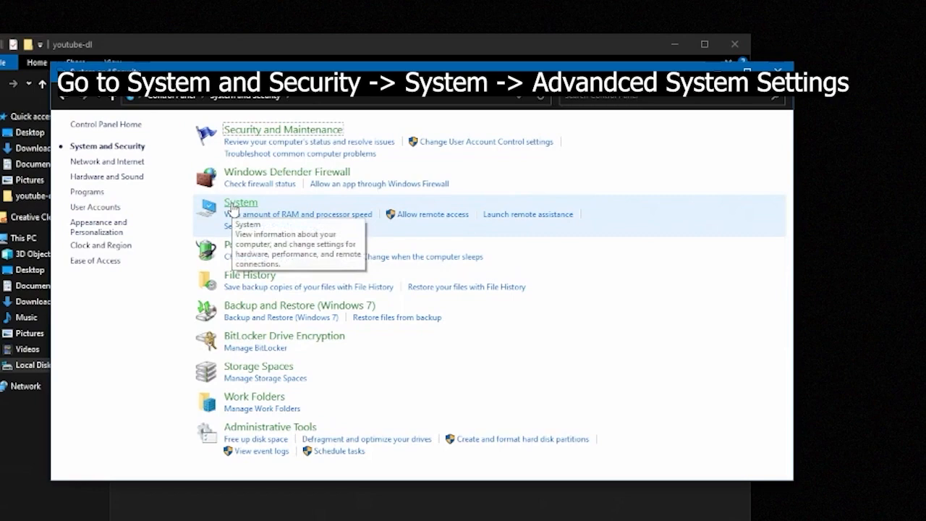
left_click(240, 202)
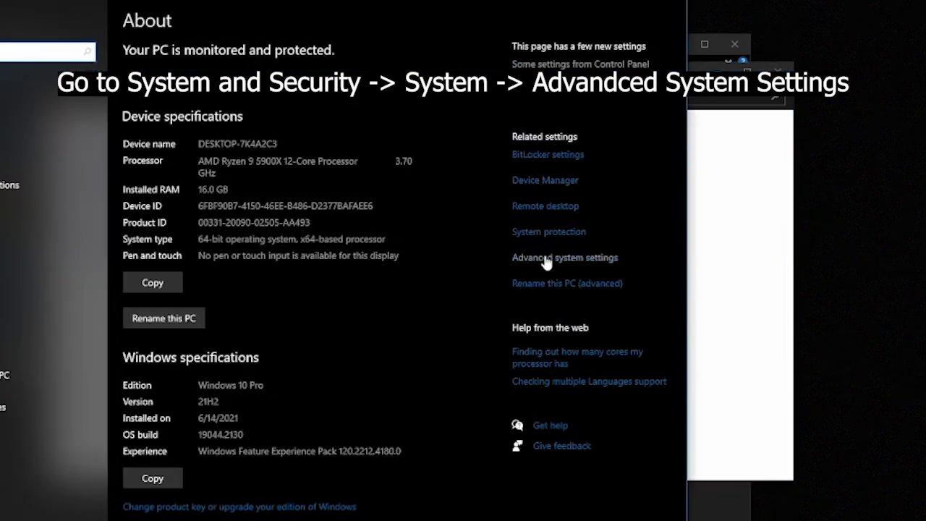
left_click(565, 258)
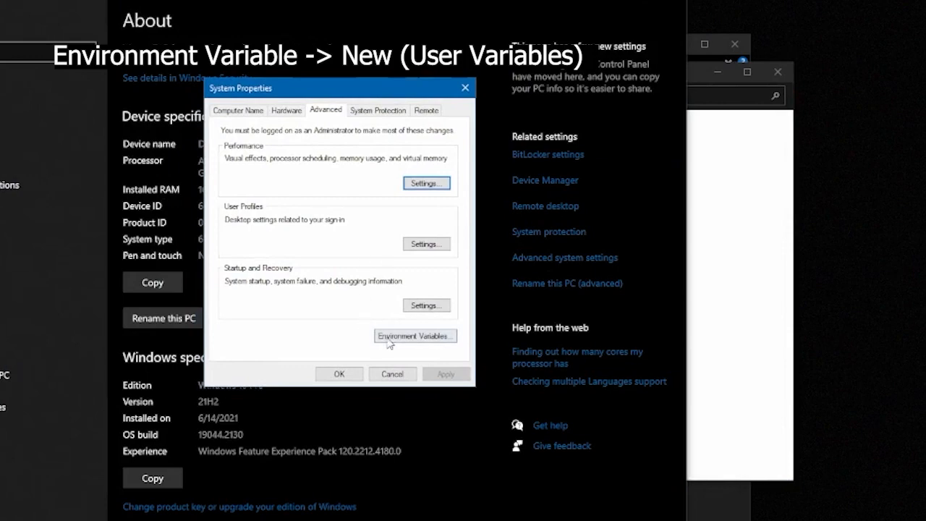
Open Environment Variables from the Advanced tab of System Properties.
left_click(414, 335)
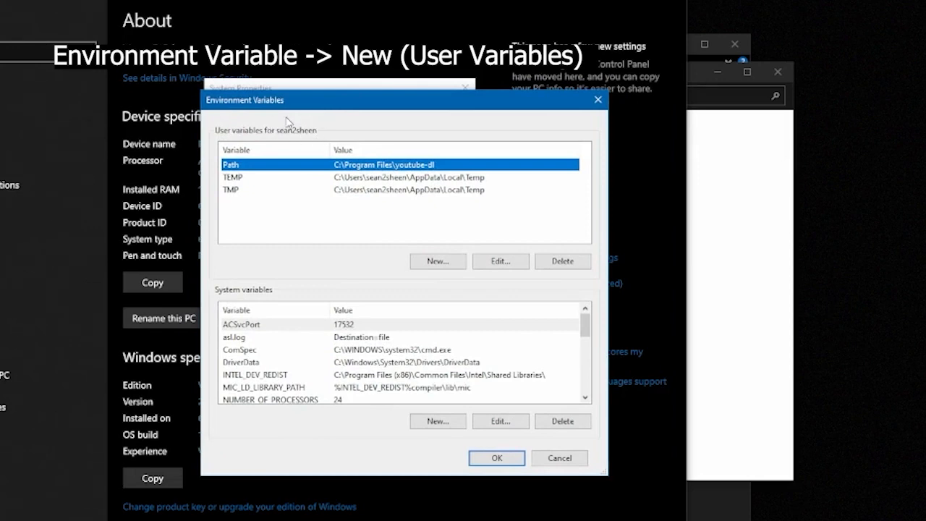
mouse_move(324, 154)
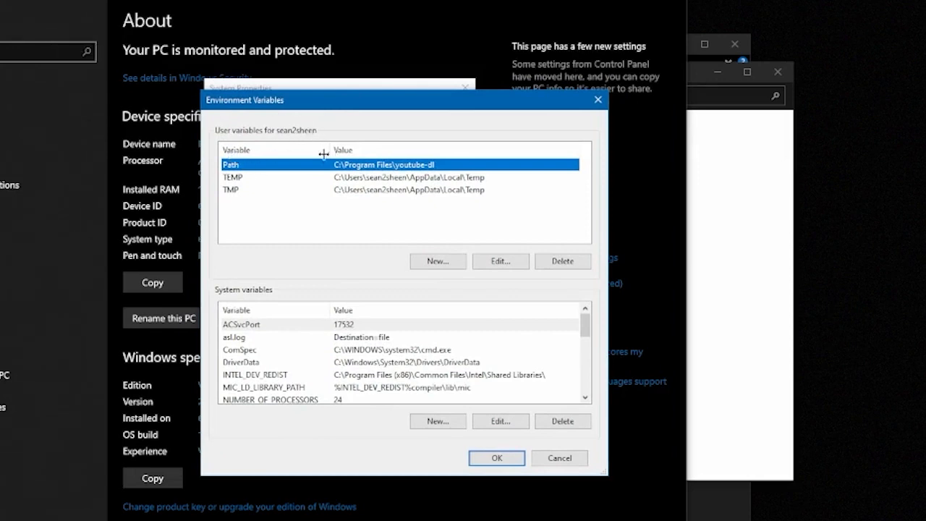
mouse_move(248, 292)
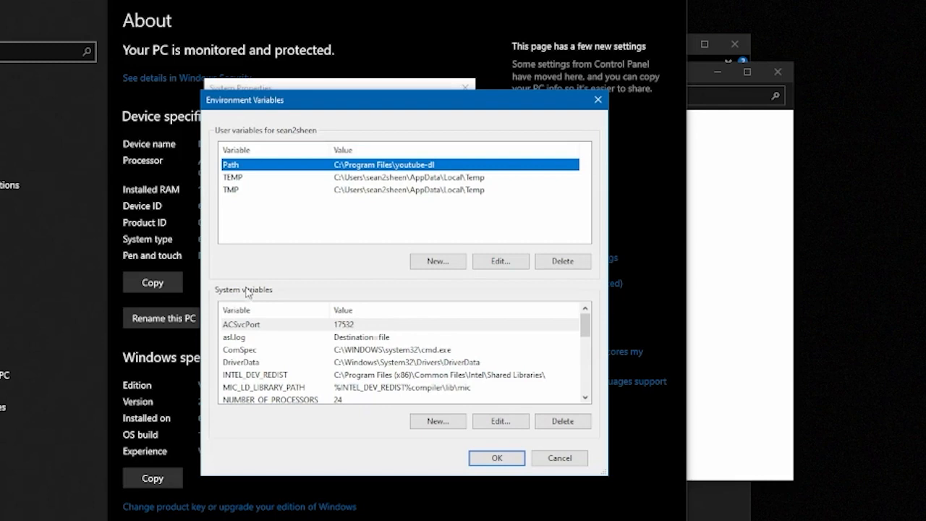
mouse_move(408, 209)
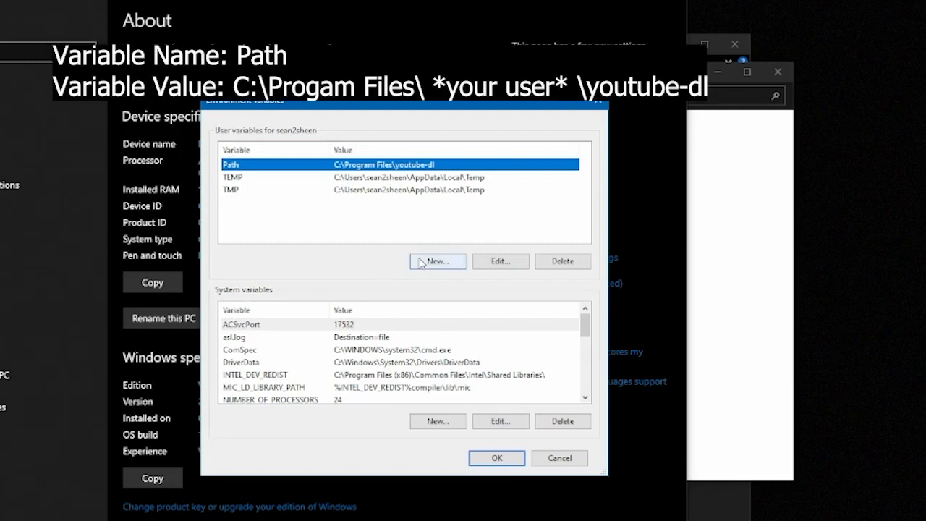
Add a new user variable and enter 'Path' as its name.
left_click(437, 261)
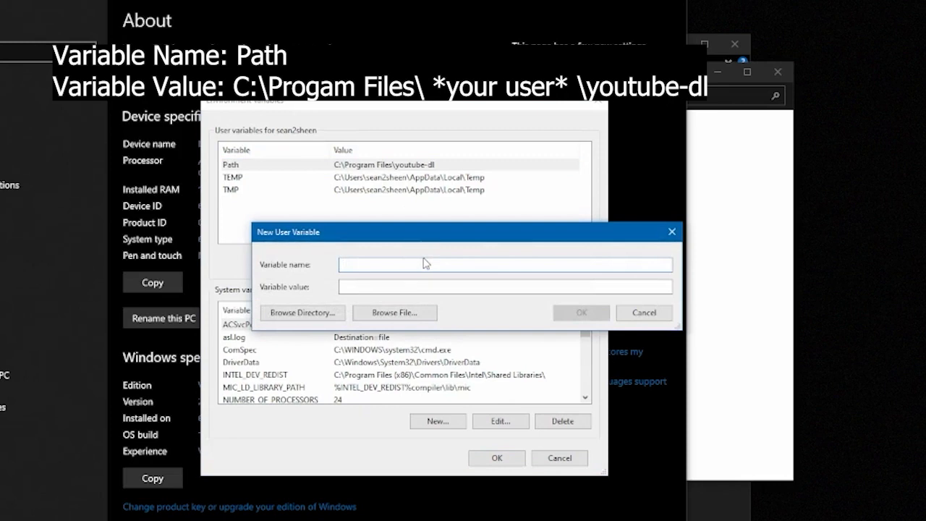
type("P")
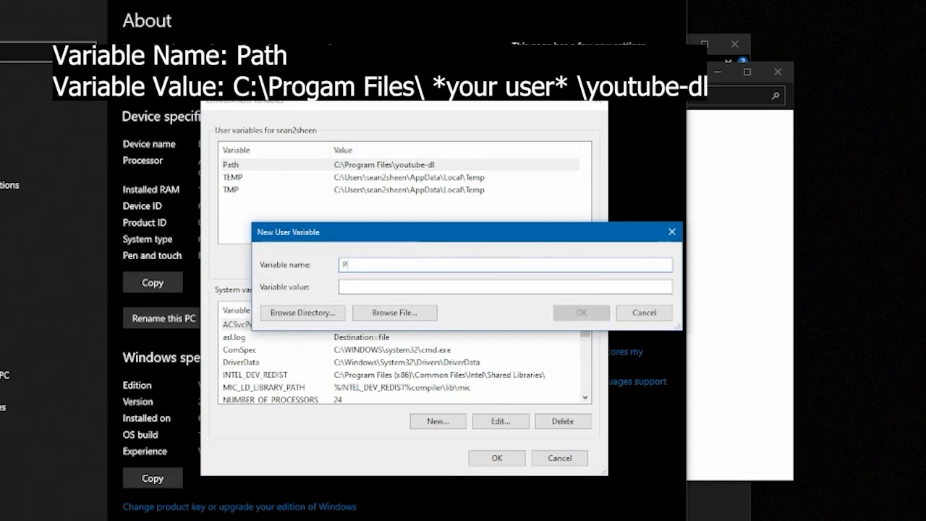
type("ath")
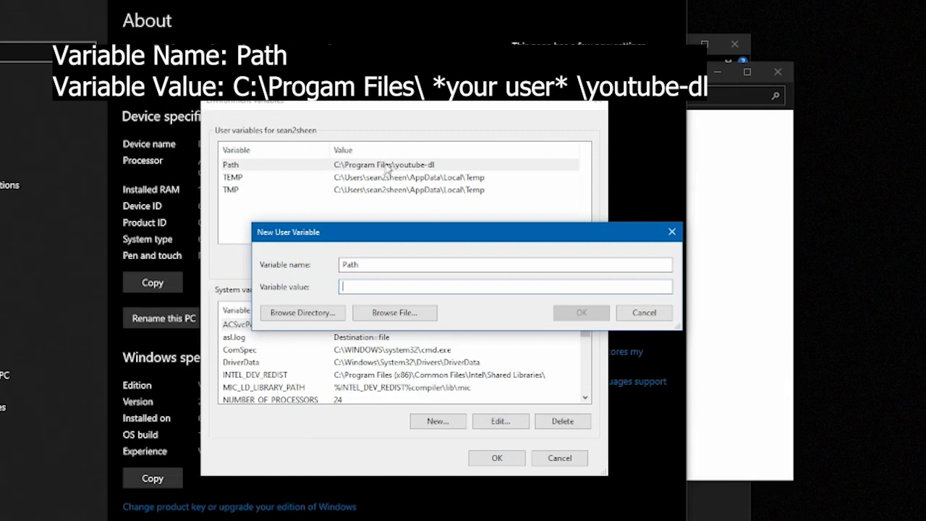
left_click(8, 513)
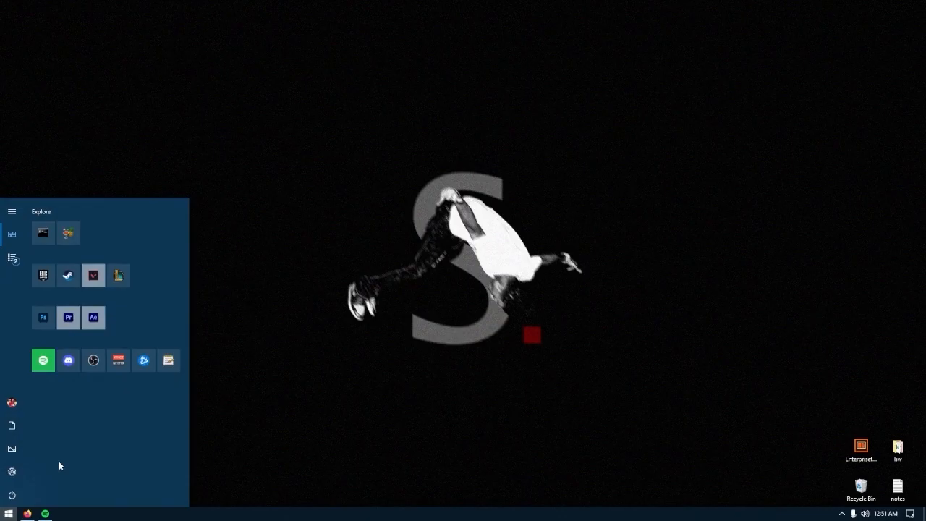
Search Start for cmd and open Command Prompt's file location.
type("cmd")
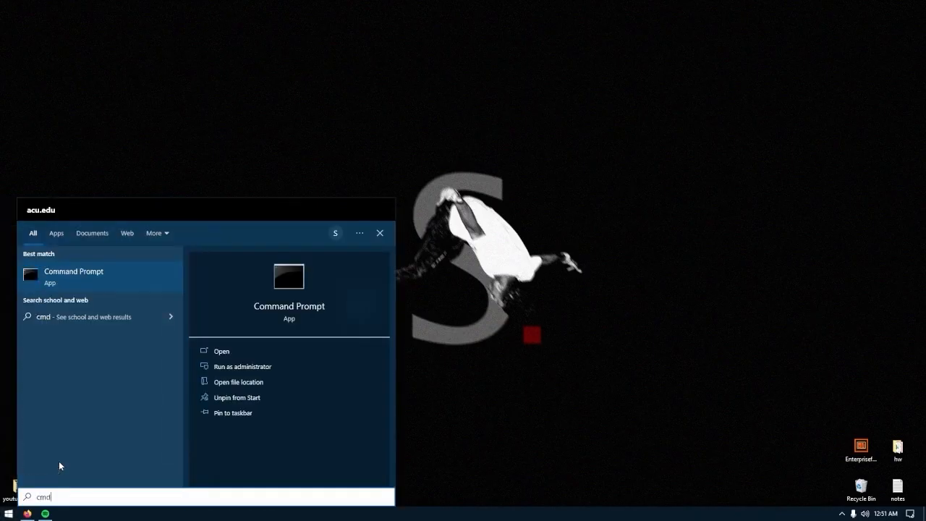
right_click(73, 275)
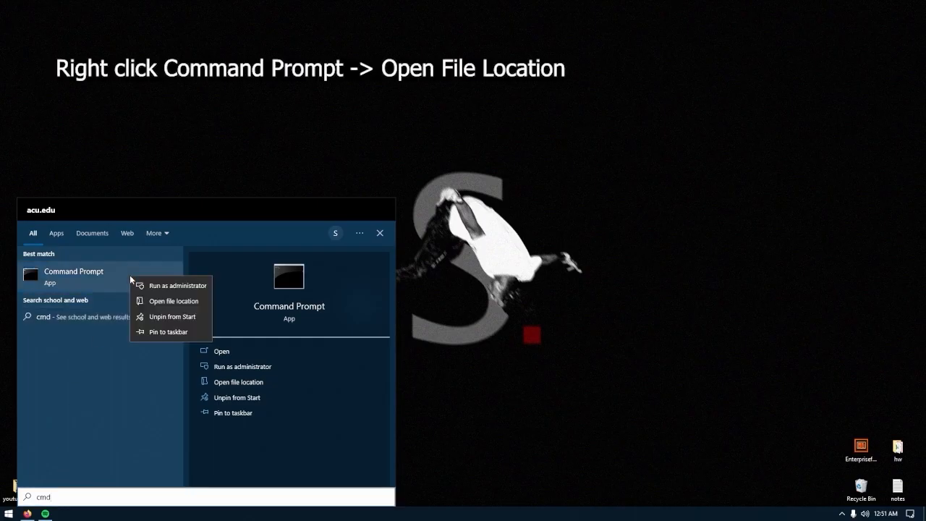
mouse_move(174, 302)
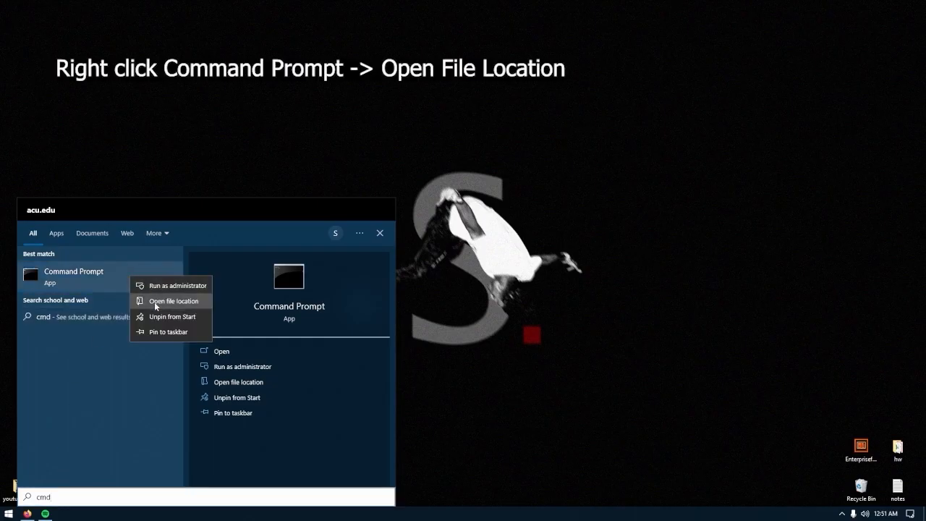
left_click(174, 301)
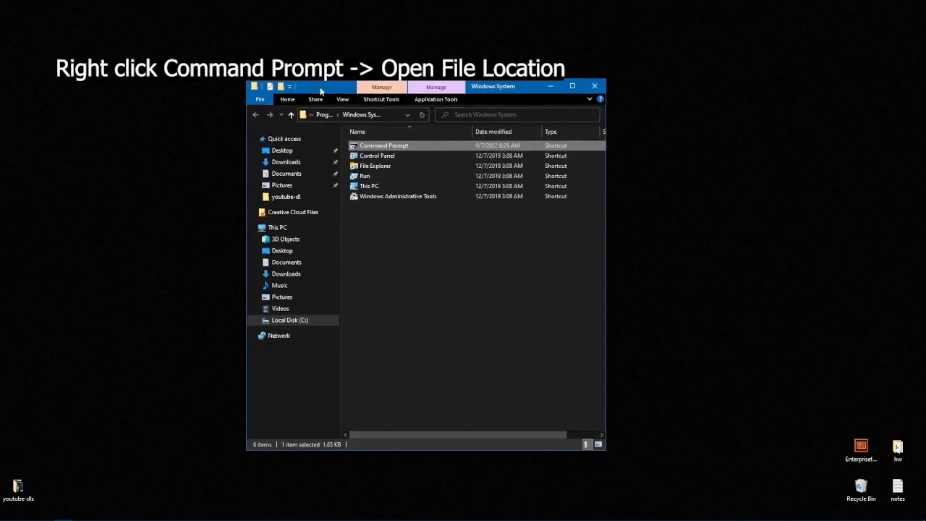
Set the Command Prompt shortcut's Start in field to C:\Users\<user>\Desktop.
right_click(383, 145)
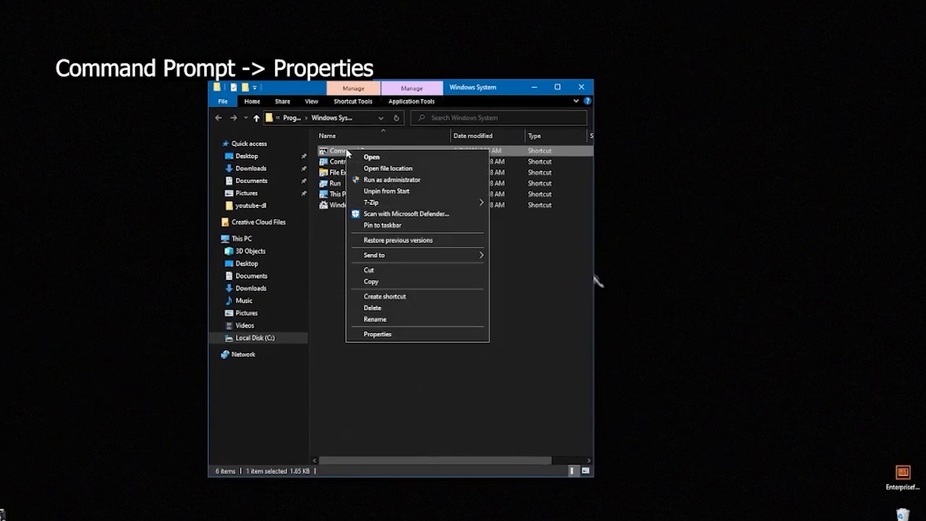
left_click(377, 333)
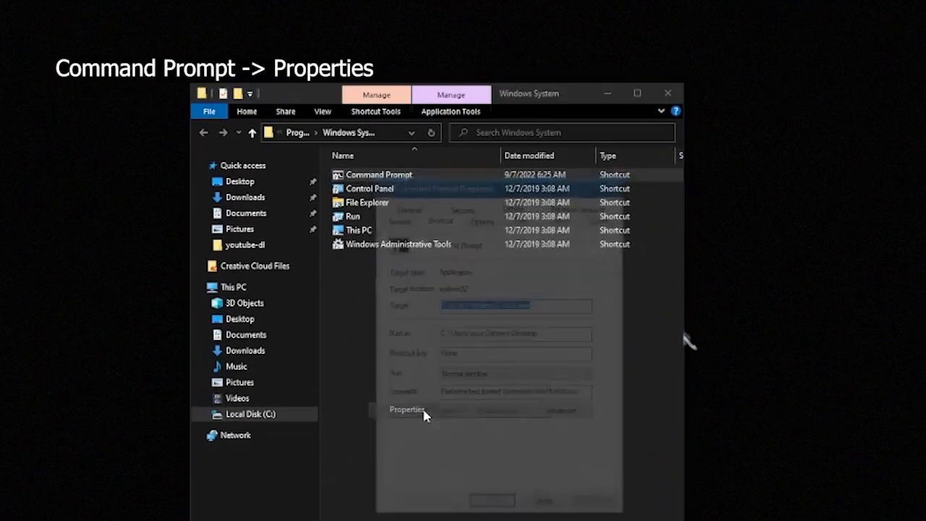
left_click(407, 409)
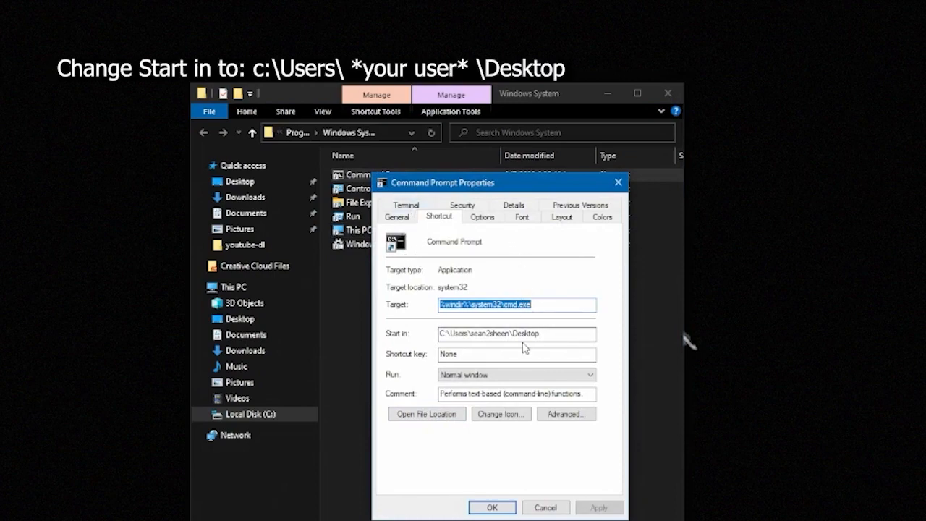
left_click(516, 334)
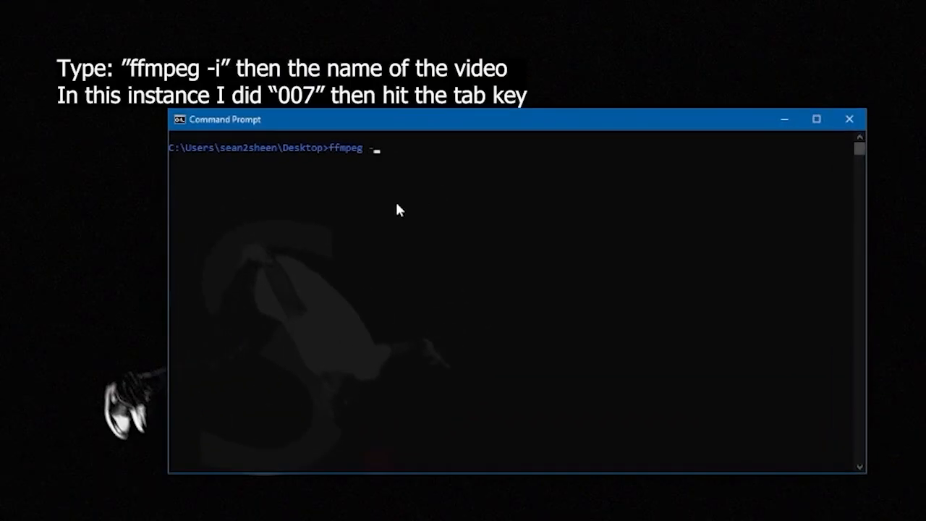
Run ffmpeg -i on the Tab-completed 007 (Valorant Edit) MP4, outputting the same name as .mp3.
type("-i")
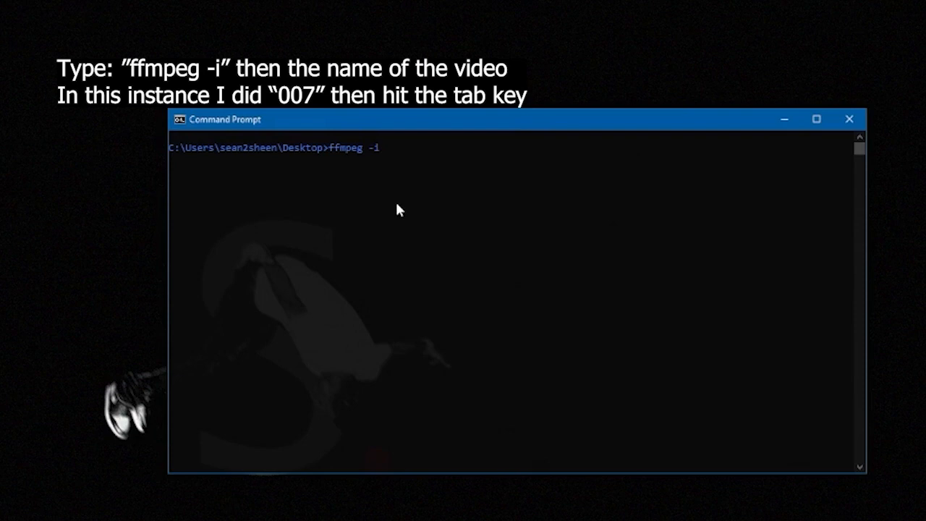
type("007")
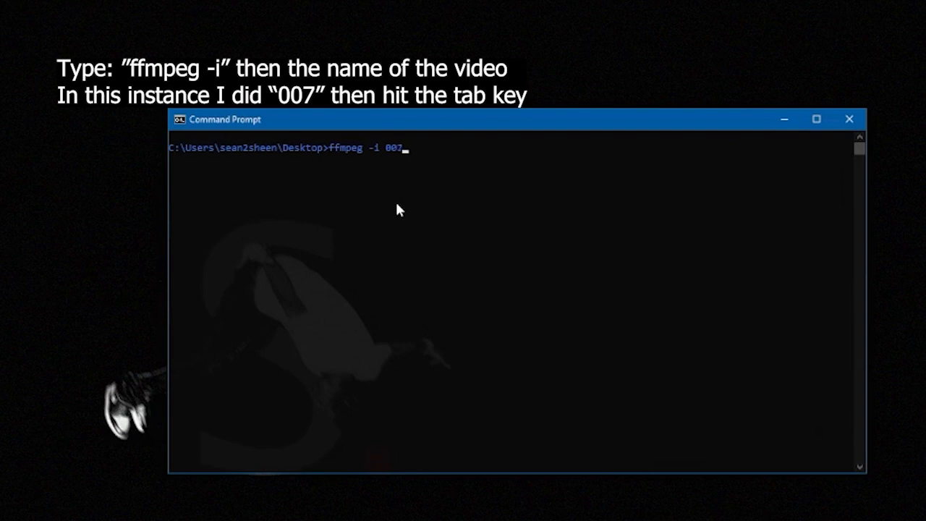
key("Tab")
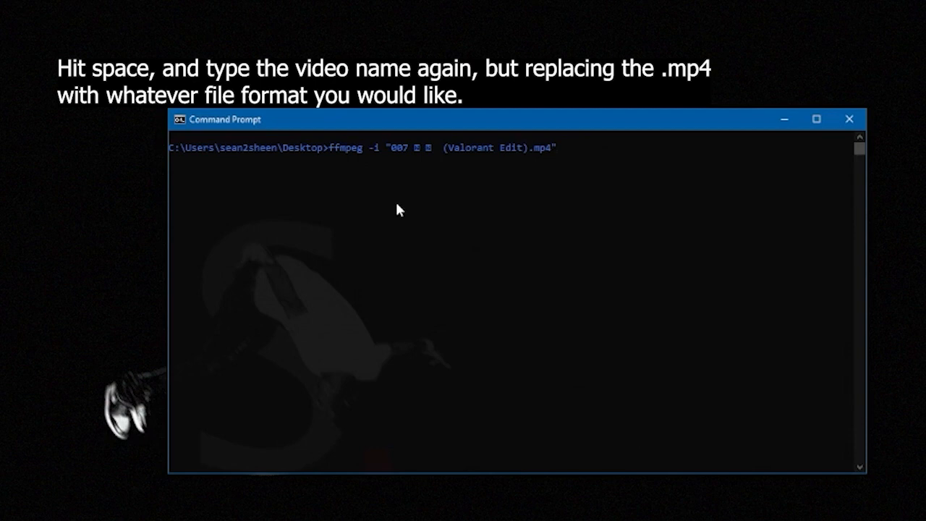
type("\" \"")
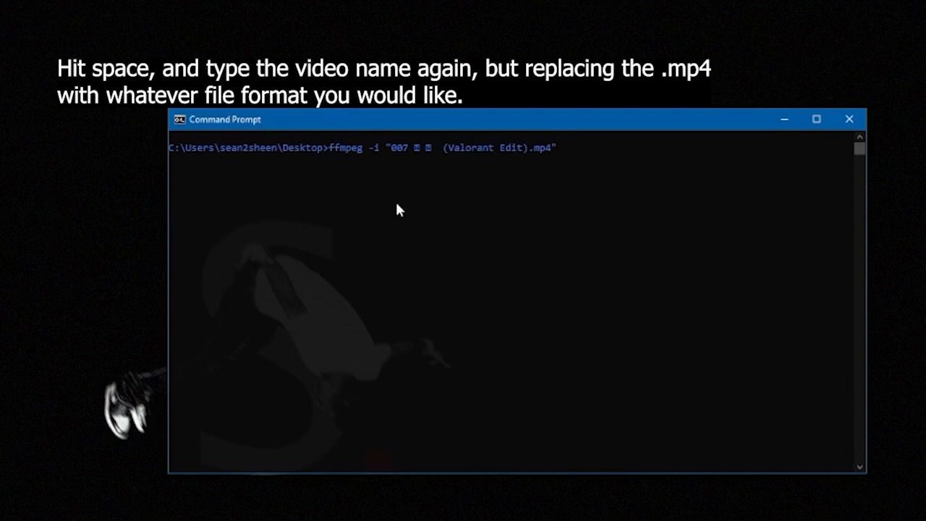
type("007 ⊠ ⊠  (Valorant Edit).mp4\"")
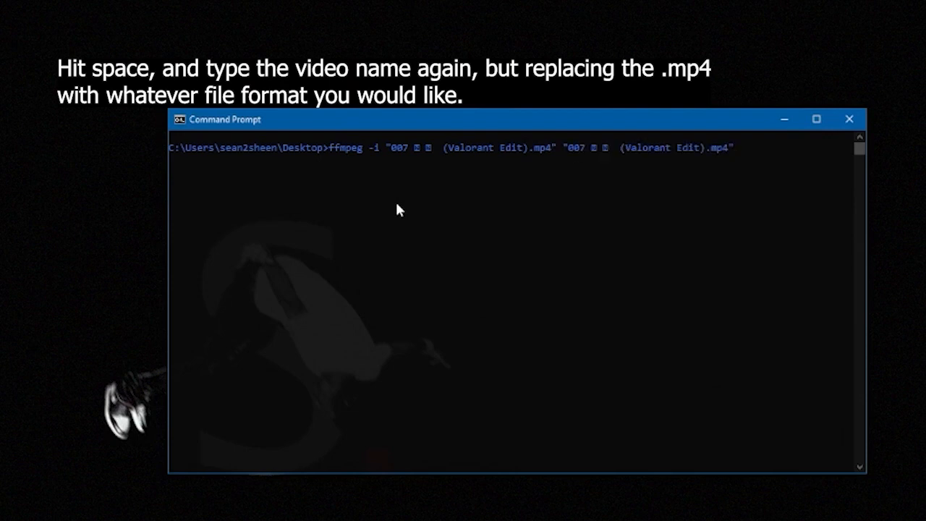
mouse_move(400, 211)
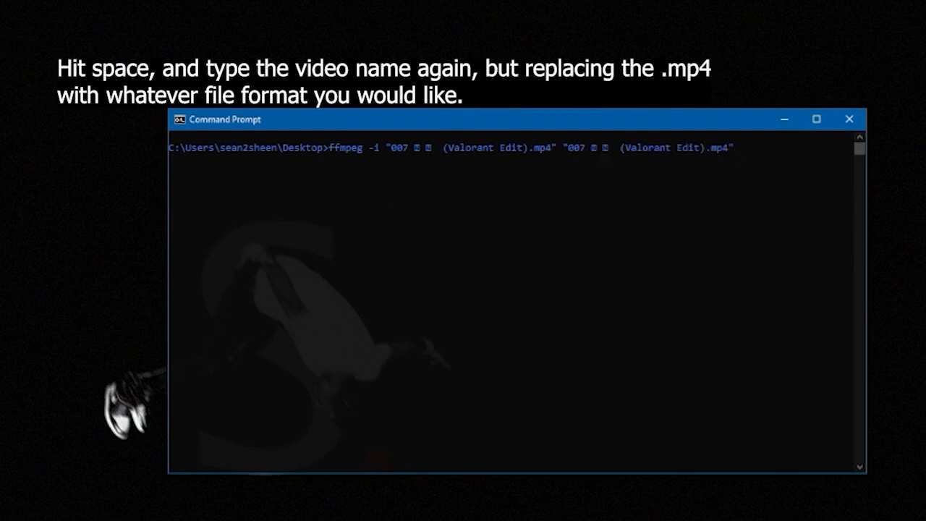
mouse_move(686, 204)
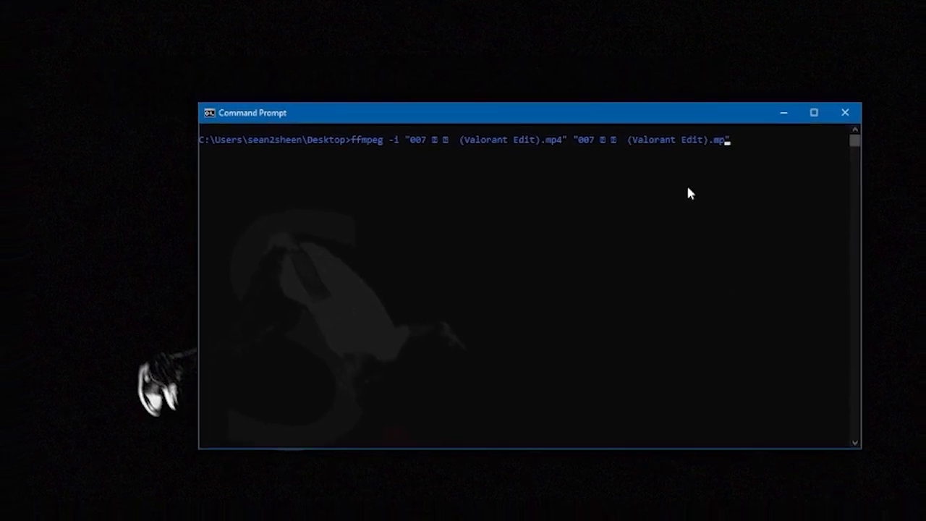
type("ov")
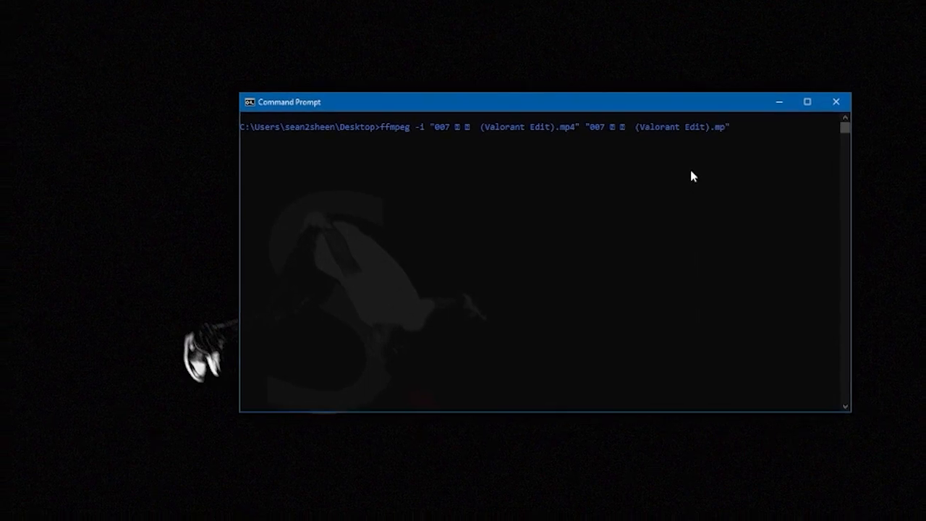
type("3")
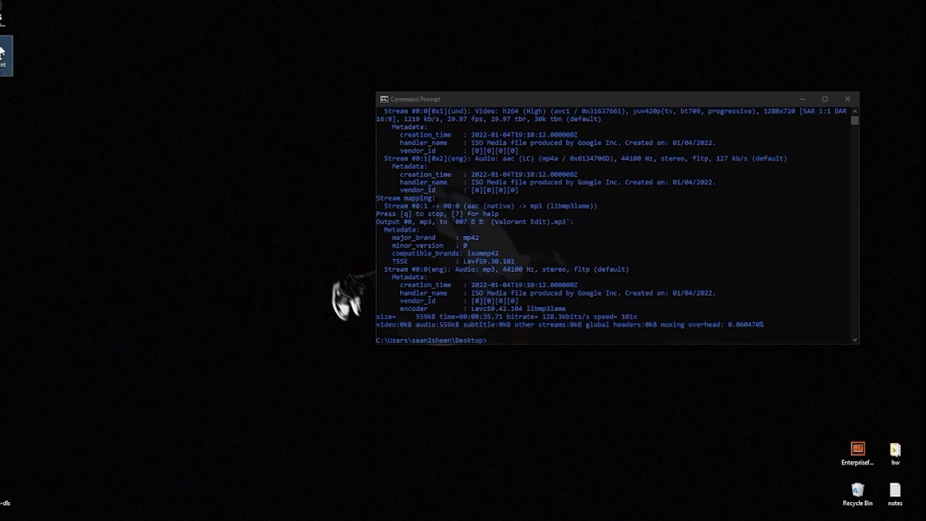
Open Properties for the new Valorant Edit file, showing MP3 File, 559 KB.
right_click(10, 58)
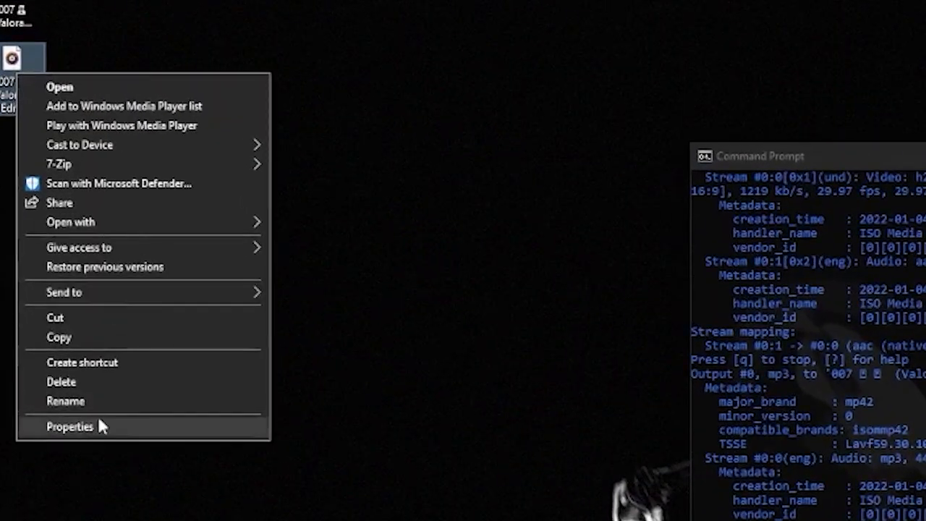
left_click(70, 426)
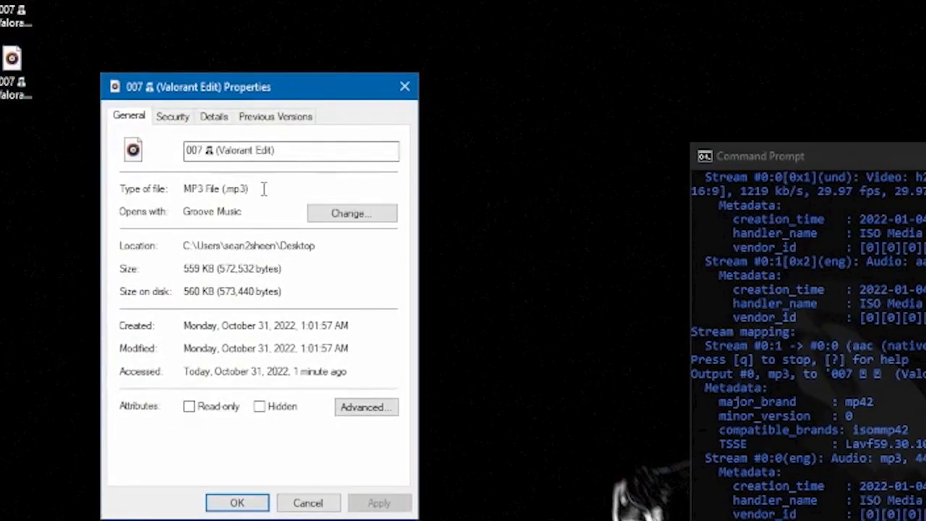